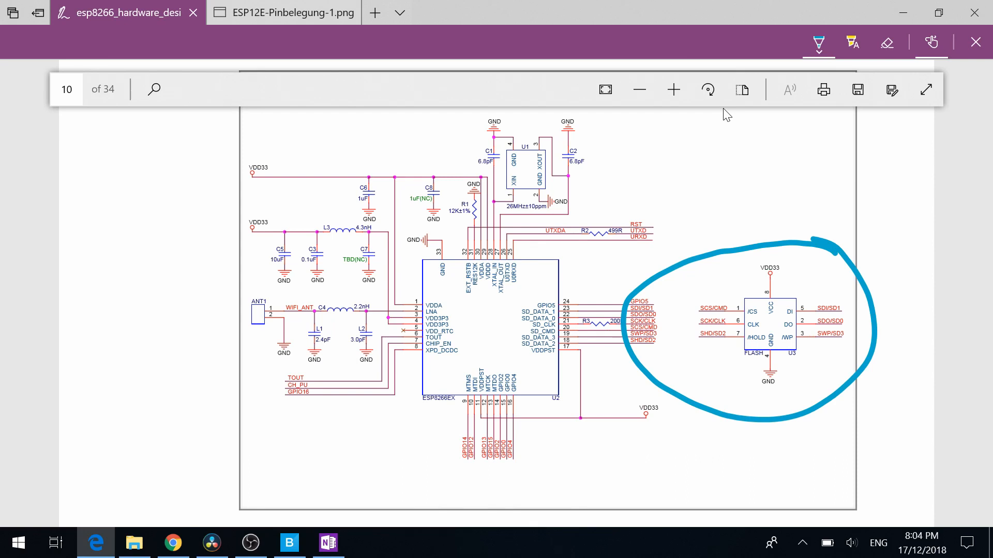
Step: Bring up the setup code with SPI.begin and cmd(0x01), cmd(0x11), cmd(0x29)
{"action": "left_click", "coordinate": [285, 12]}
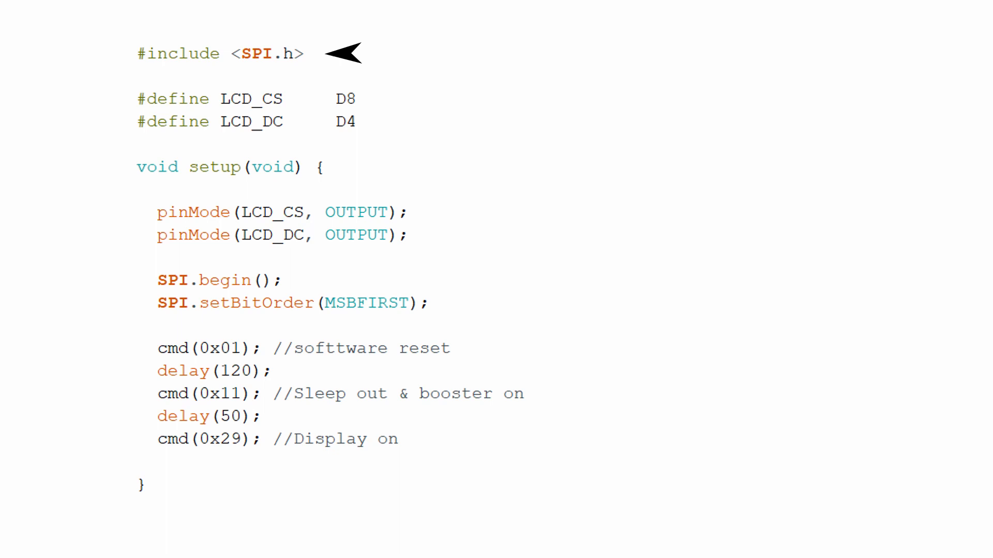
{"action": "mouse_move", "coordinate": [304, 280]}
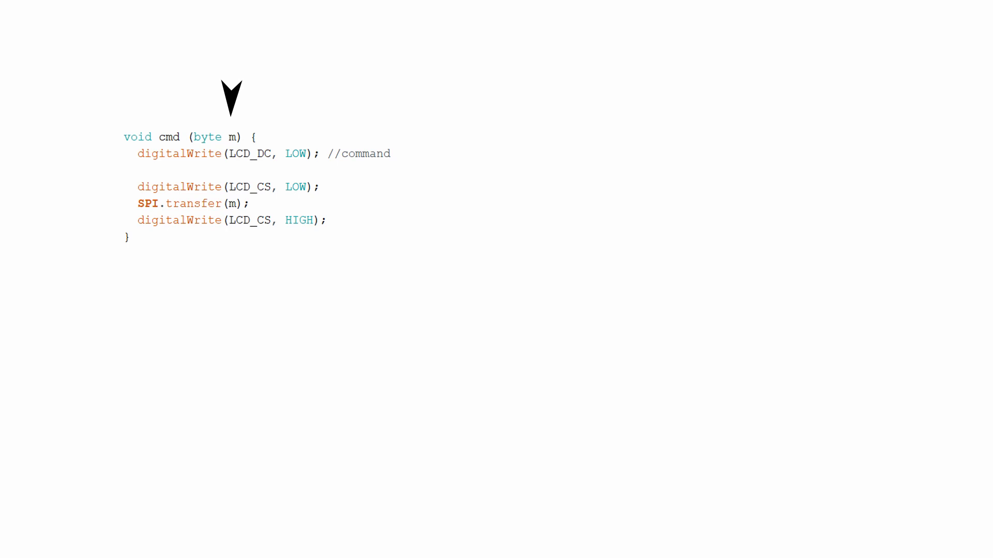
{"action": "mouse_move", "coordinate": [95, 204]}
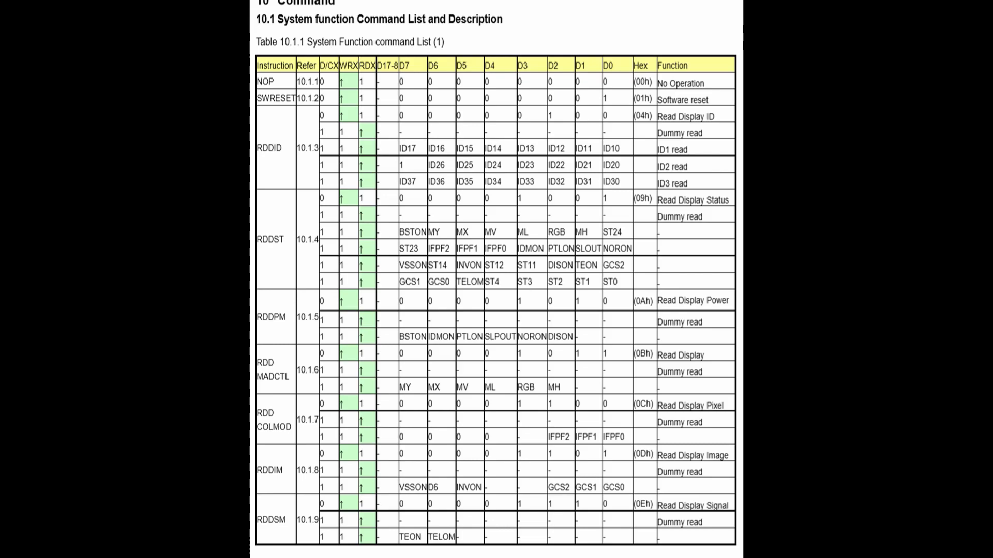
Step: Scroll the Table 10.1.1 System Function command list slightly further down
{"action": "scroll", "scroll_direction": "down", "scroll_amount": 3}
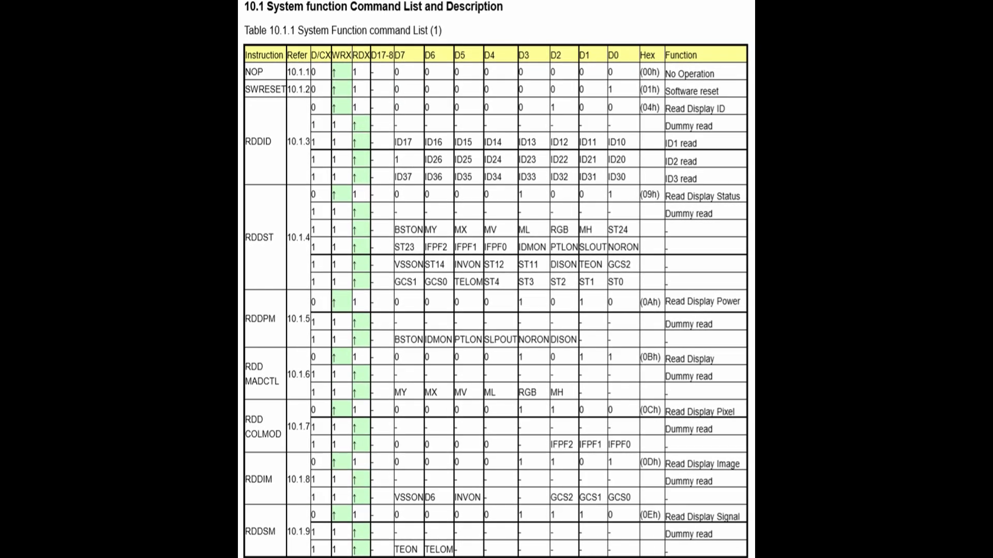